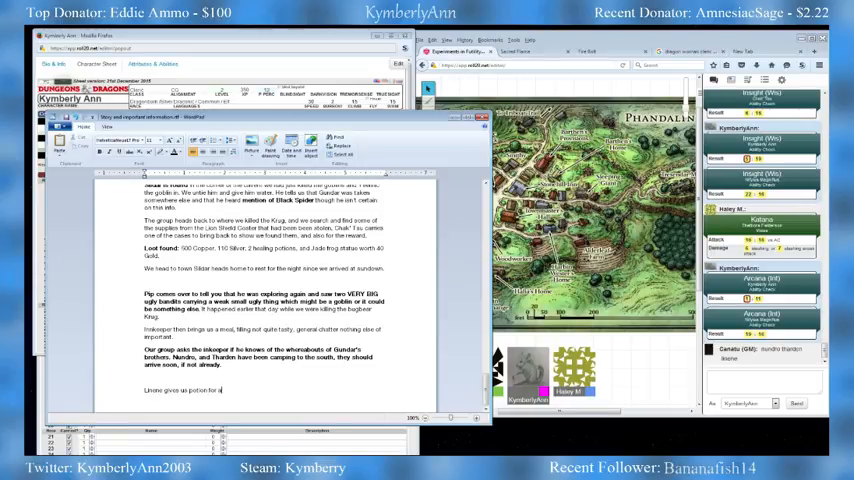
Continue the last paragraph with 'reward for finding her' after 'potion for a'
text(reward for)
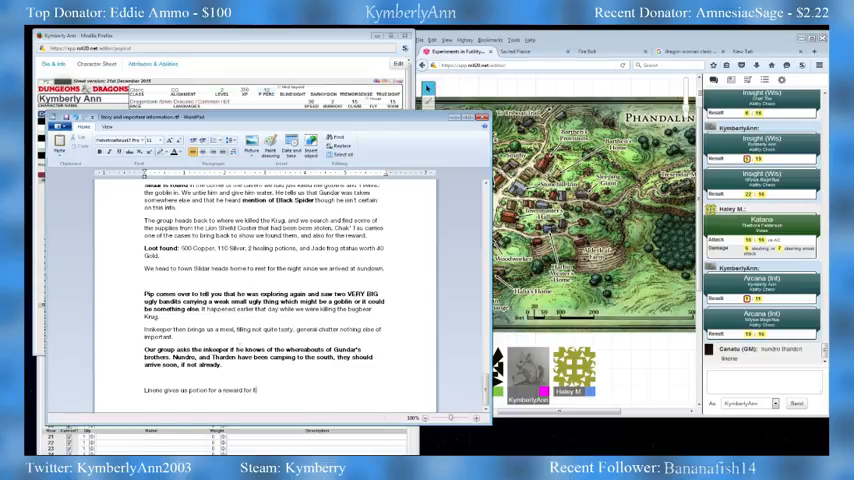
text(finding her)
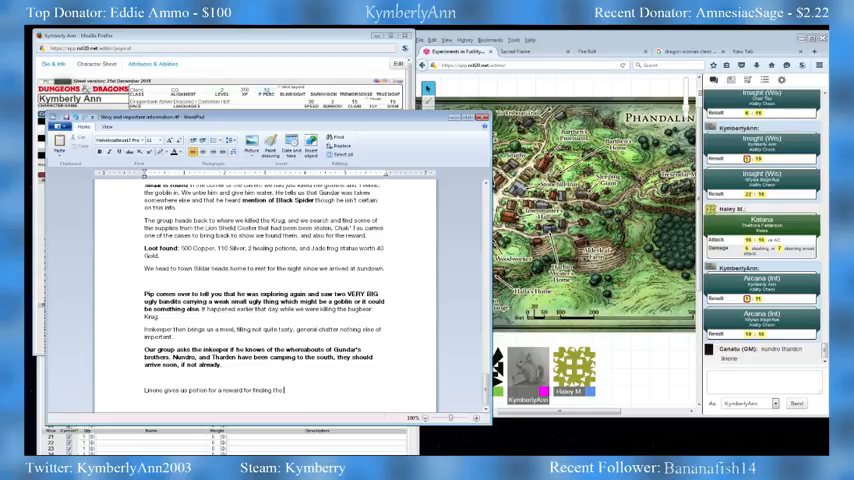
Finish the reward sentence with 'supplies', so the potion rewards finding the supplies
text(supplies, then locks the door.)
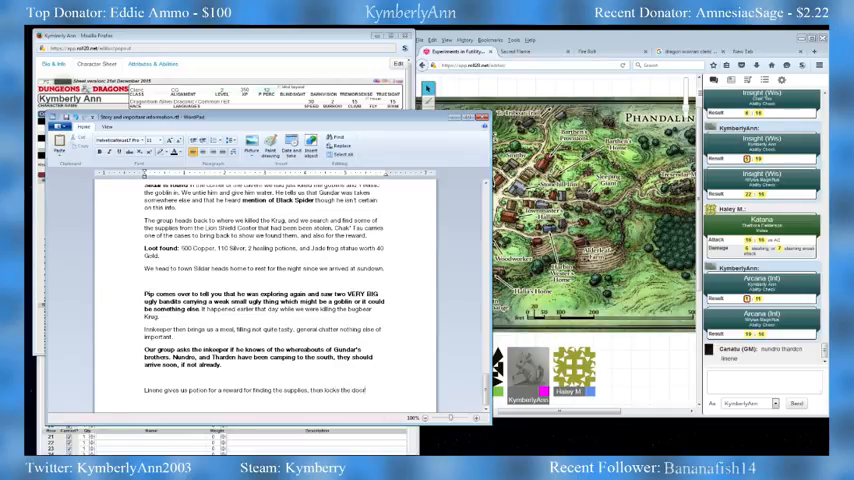
Type that Linene shows a secret supply of weapons she plans to sell if we keep it a secret
text(and)
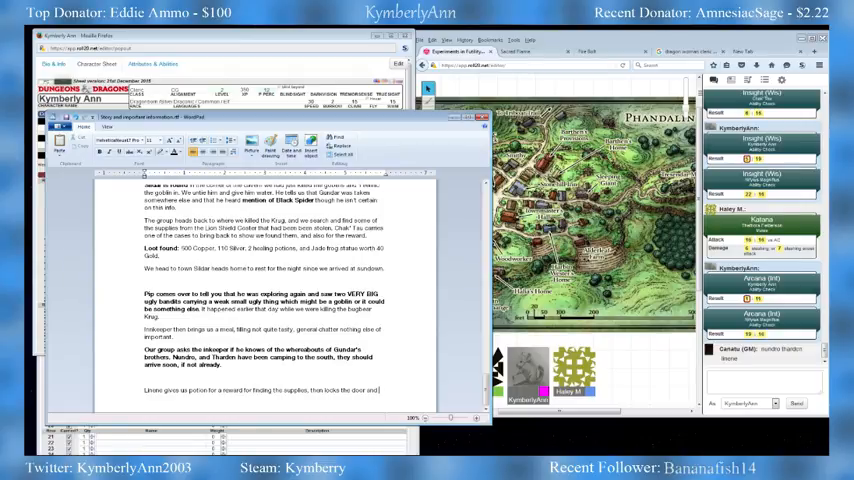
text(shows)
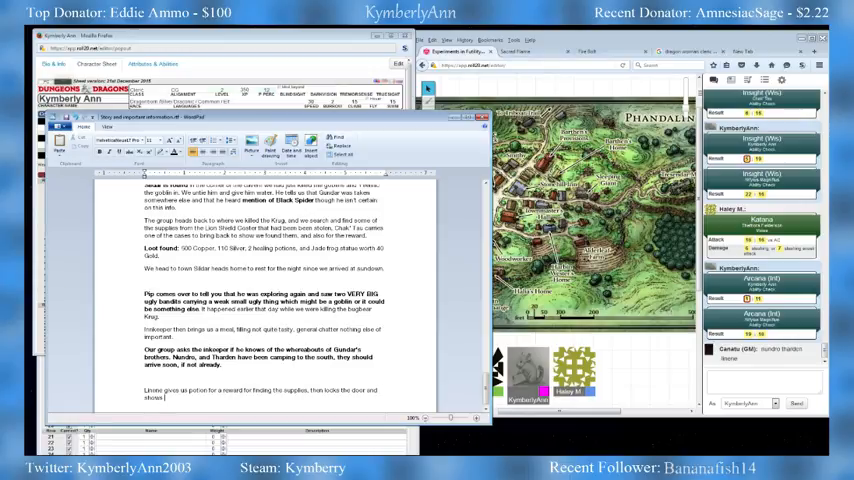
text(us a secret supply)
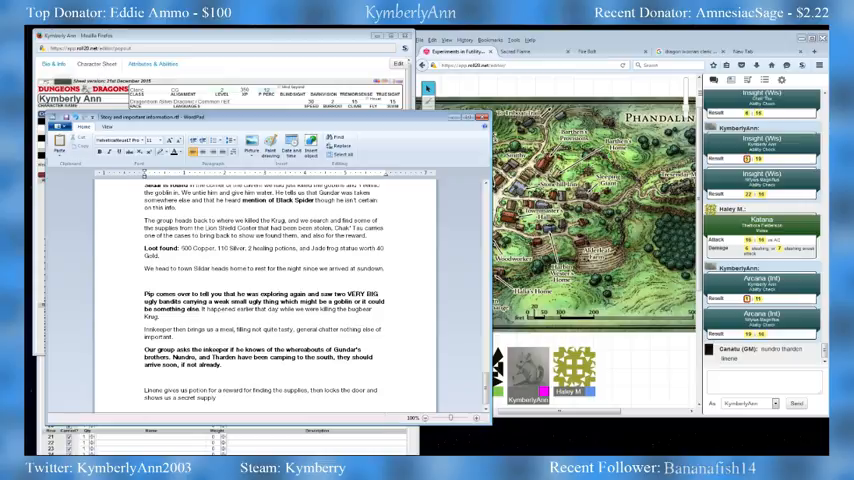
text(of weapons.)
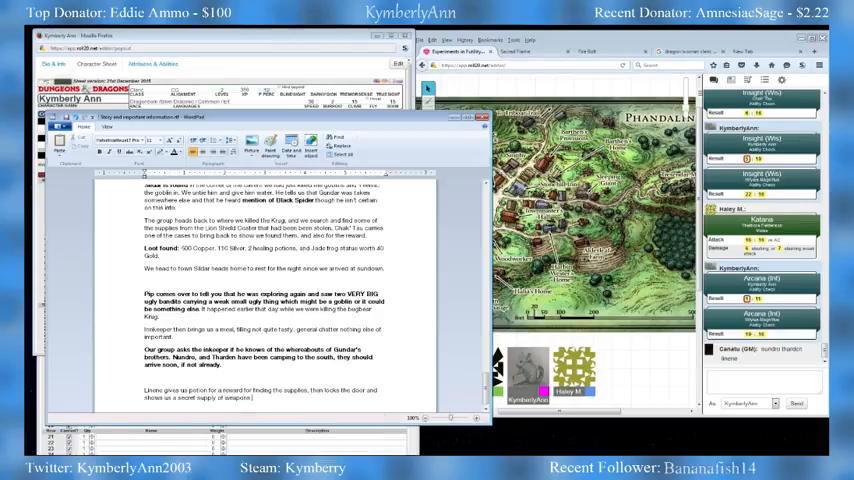
text(that she pl)
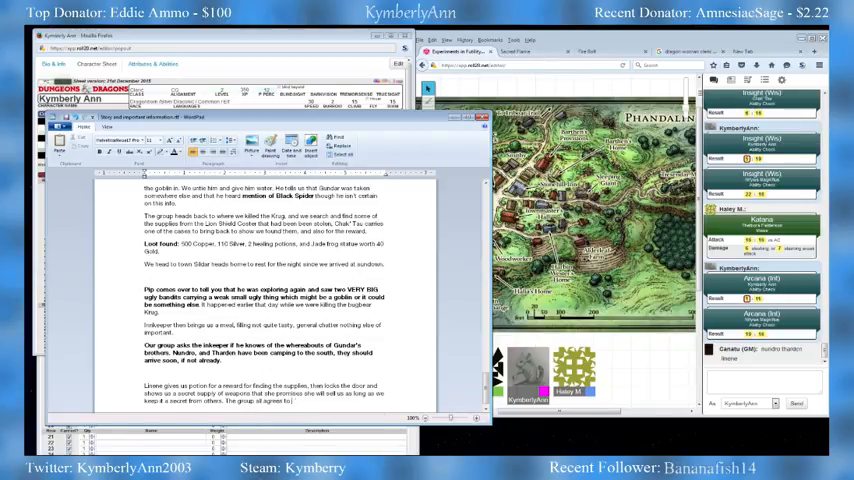
text(keep it a secret.)
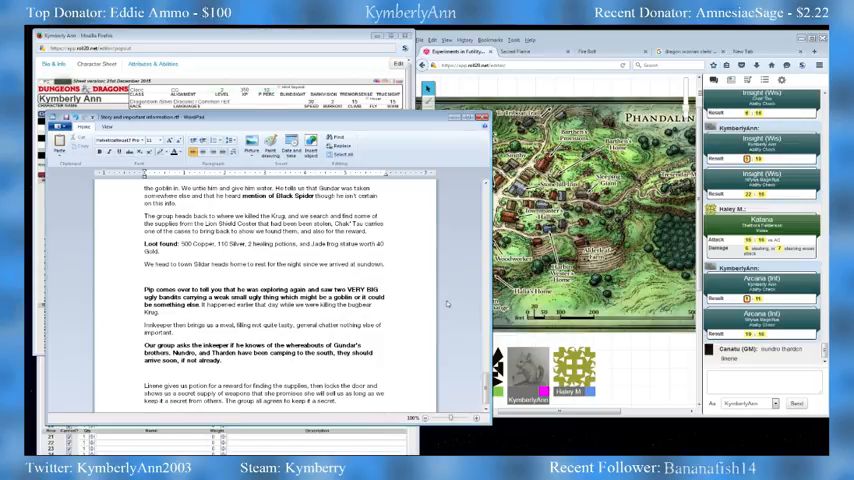
Scroll the notes back to the cavern section about Krog and the goblin fights
scroll(down, 3)
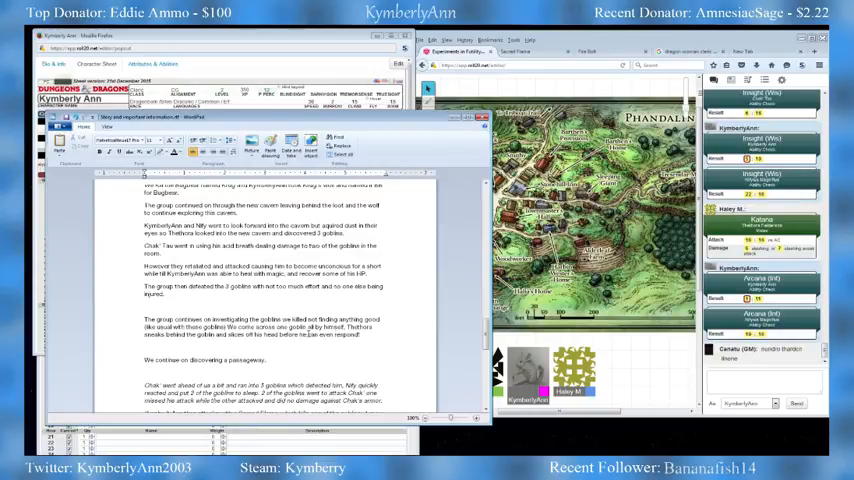
Italicize the sentences about the lone goblin beheaded by Thethora
drag(232, 325, 368, 337)
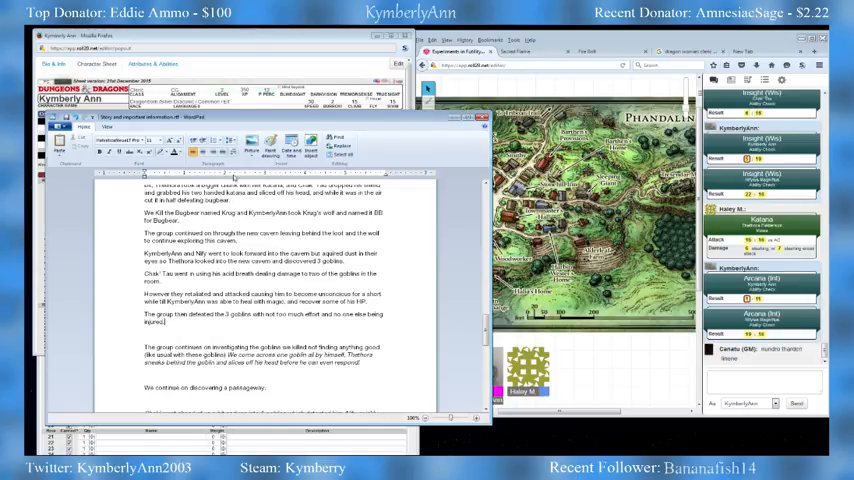
scroll(down, 3)
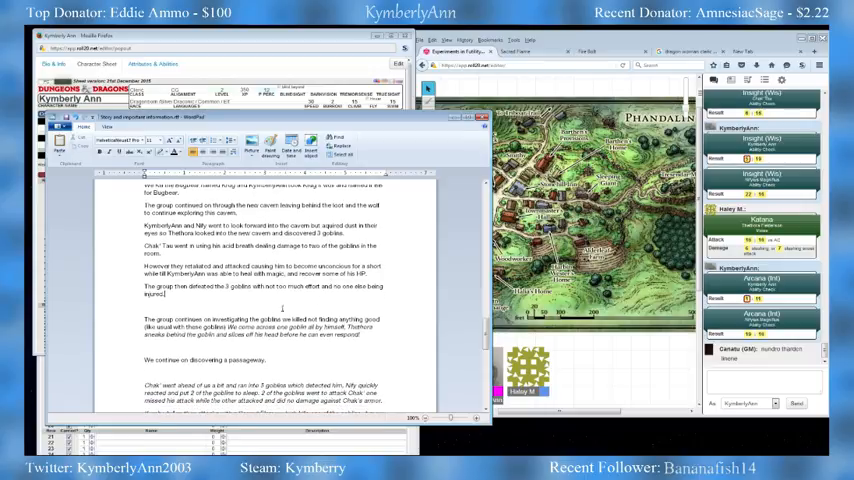